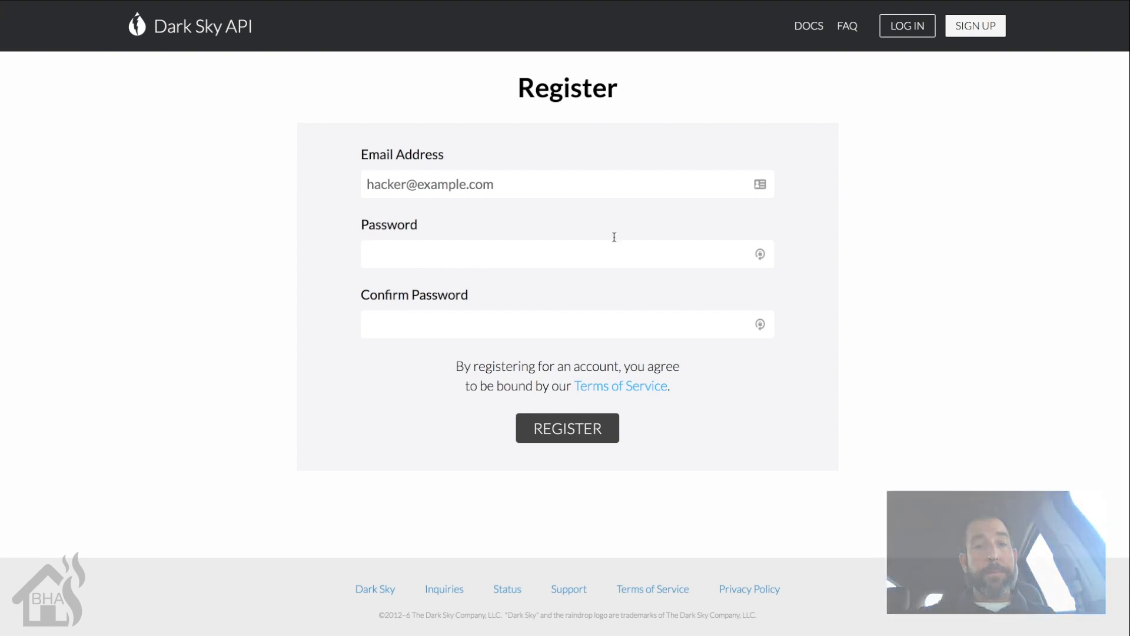
Sign in to the Dark Sky API site to reach the account dashboard with the secret key.
left_click(567, 428)
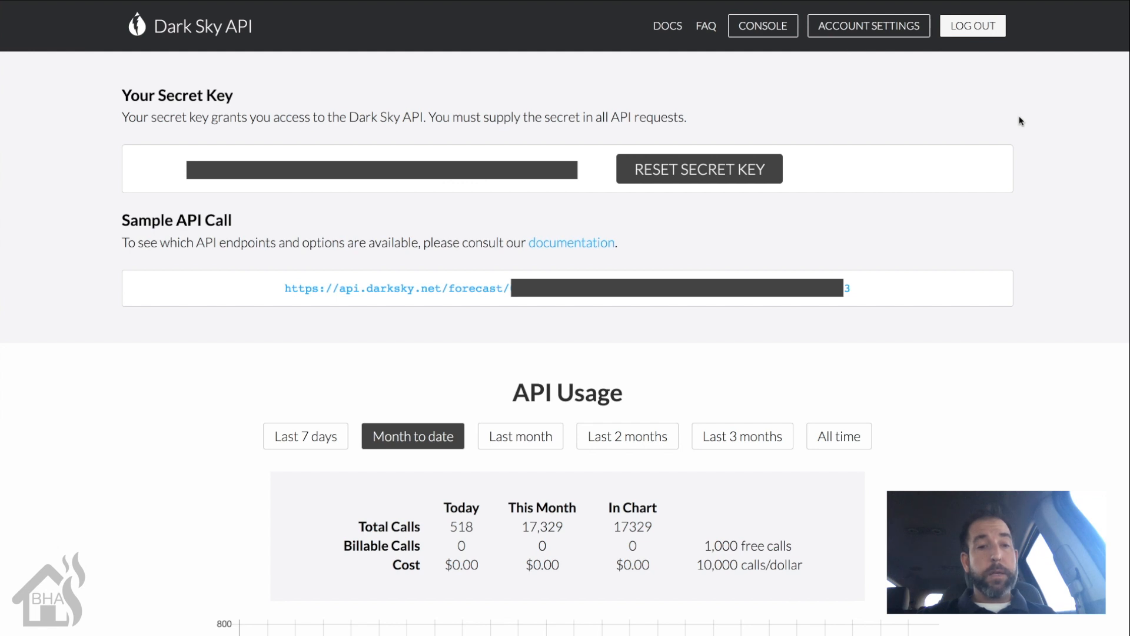
mouse_move(312, 148)
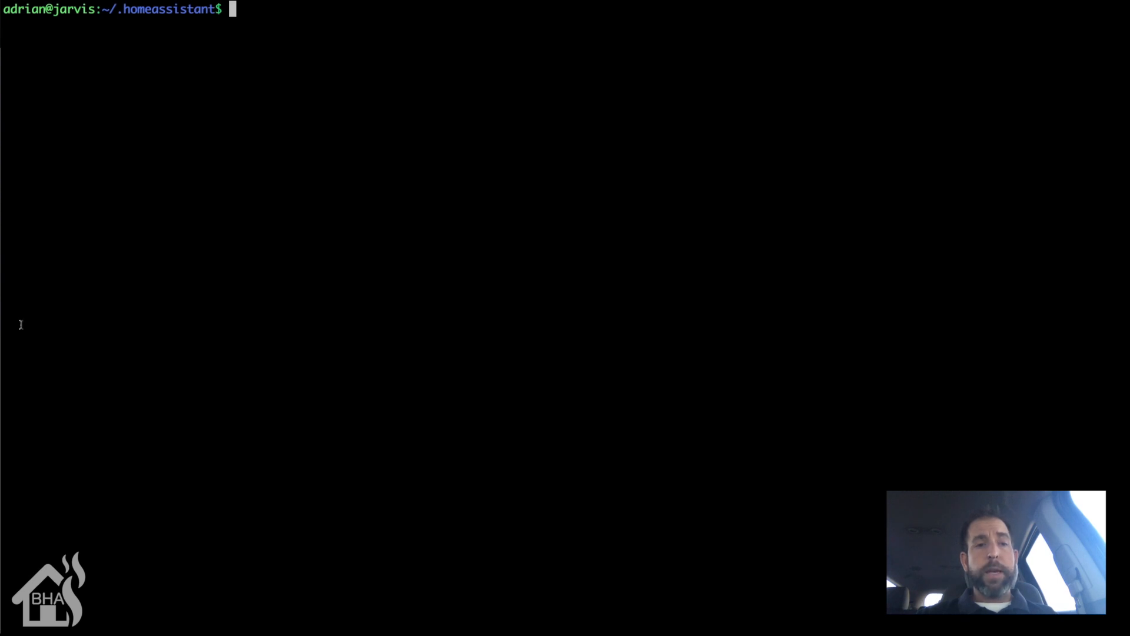
mouse_move(75, 330)
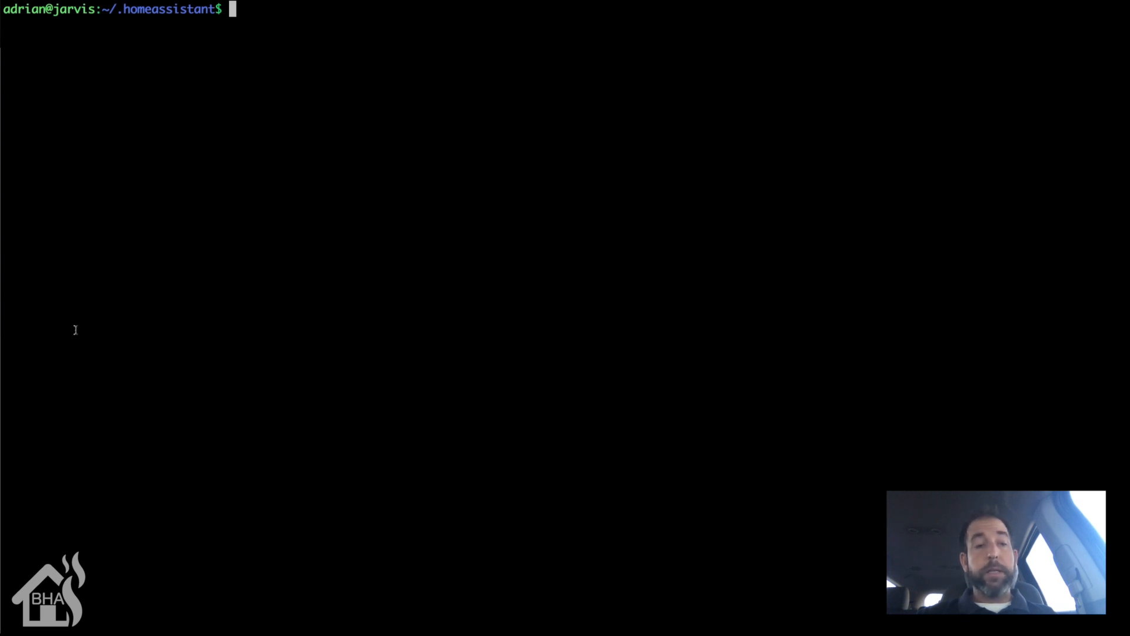
Open sensor.yaml in vi with sudo.
type("sudo")
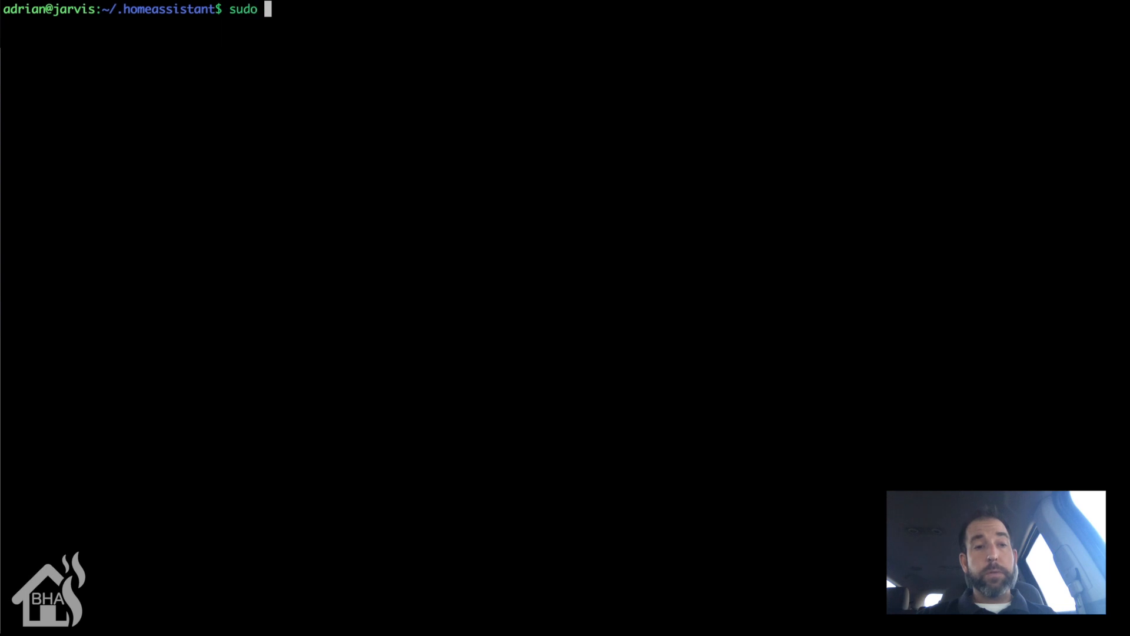
type("vi sensor")
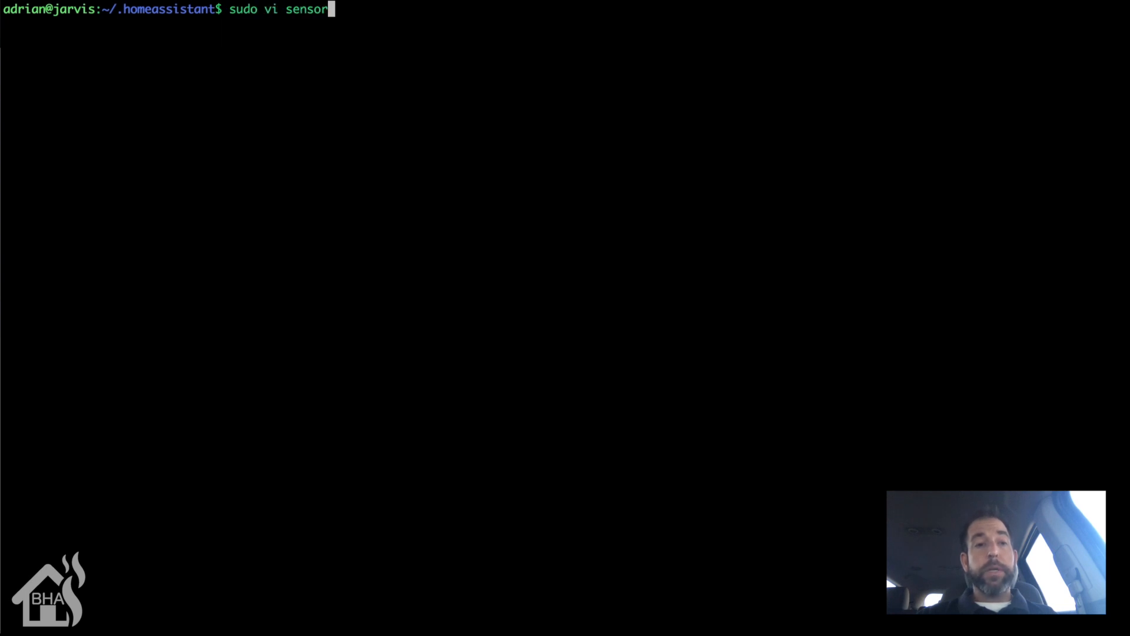
type(".yam")
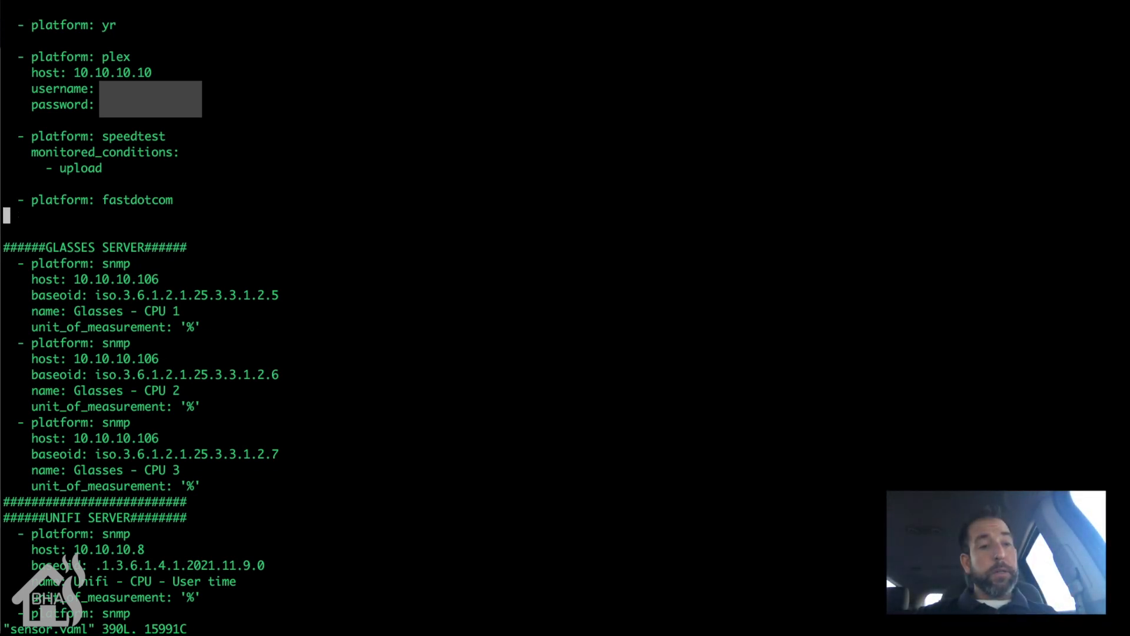
Add a '- platform: darksky' entry with 'api_key:' and a 'monitored_conditions' line.
key("i")
type("-")
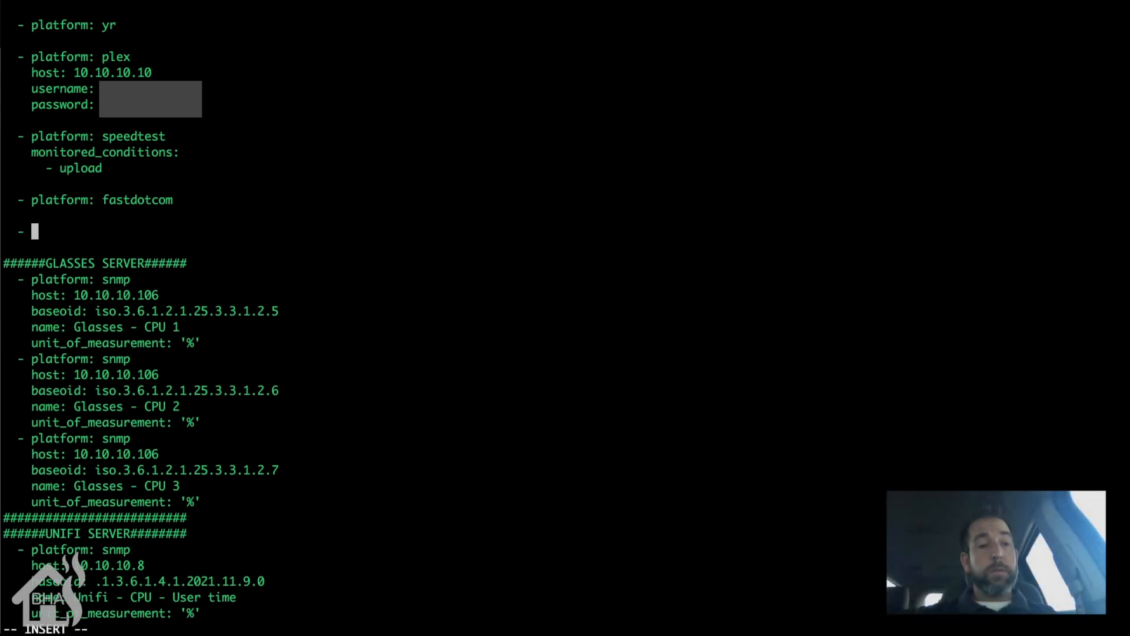
type("platformL")
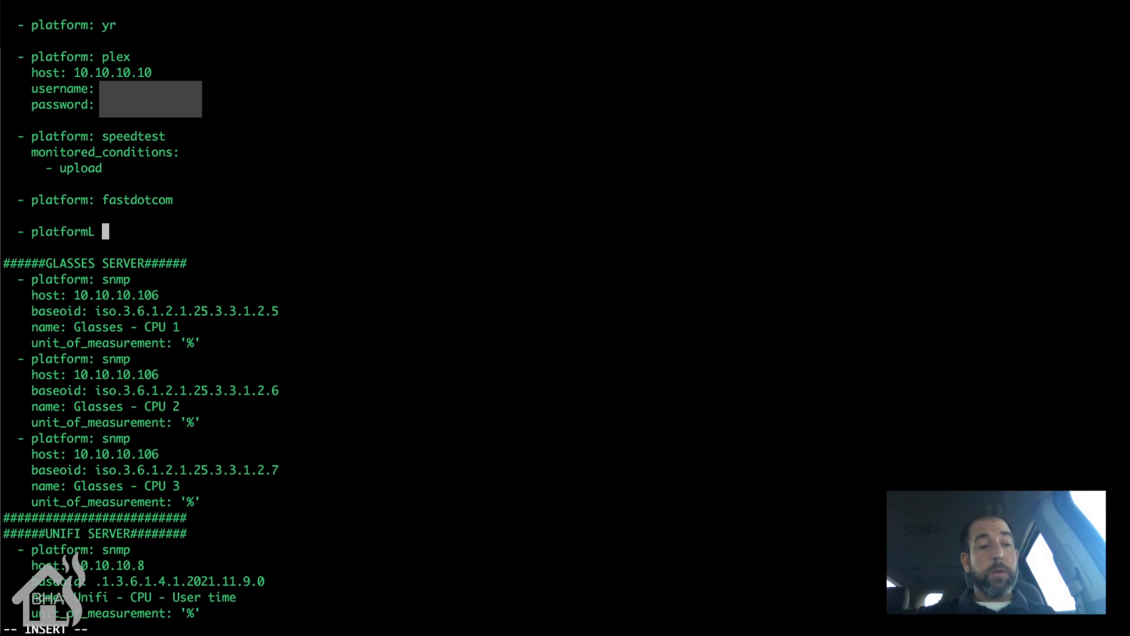
key("BackSpace")
type(": darksky")
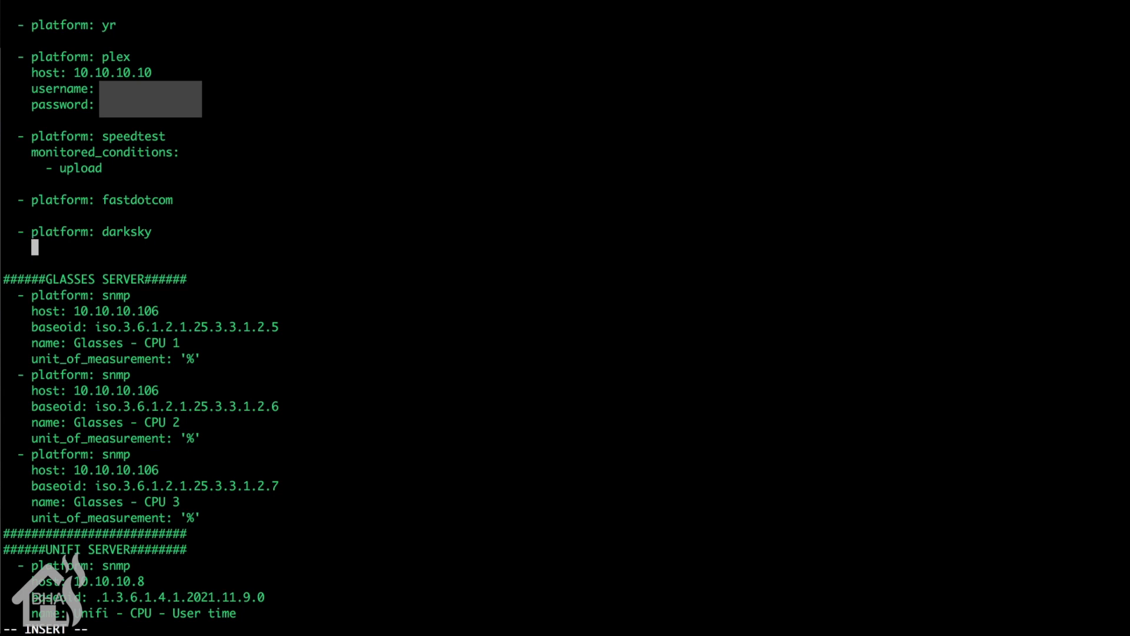
type("api")
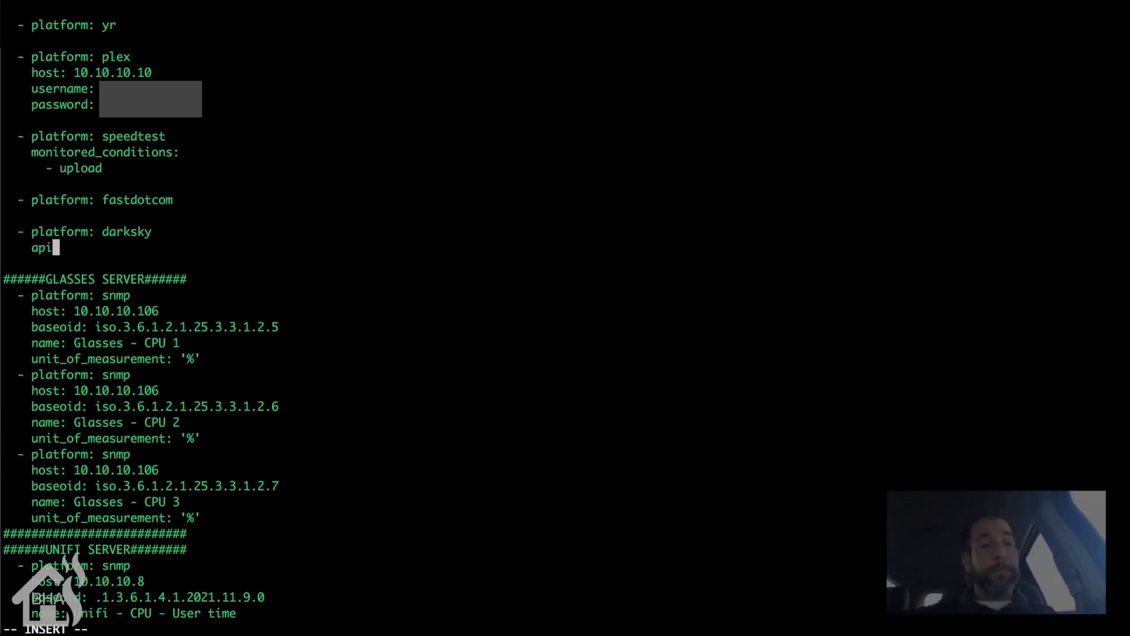
type("_key:")
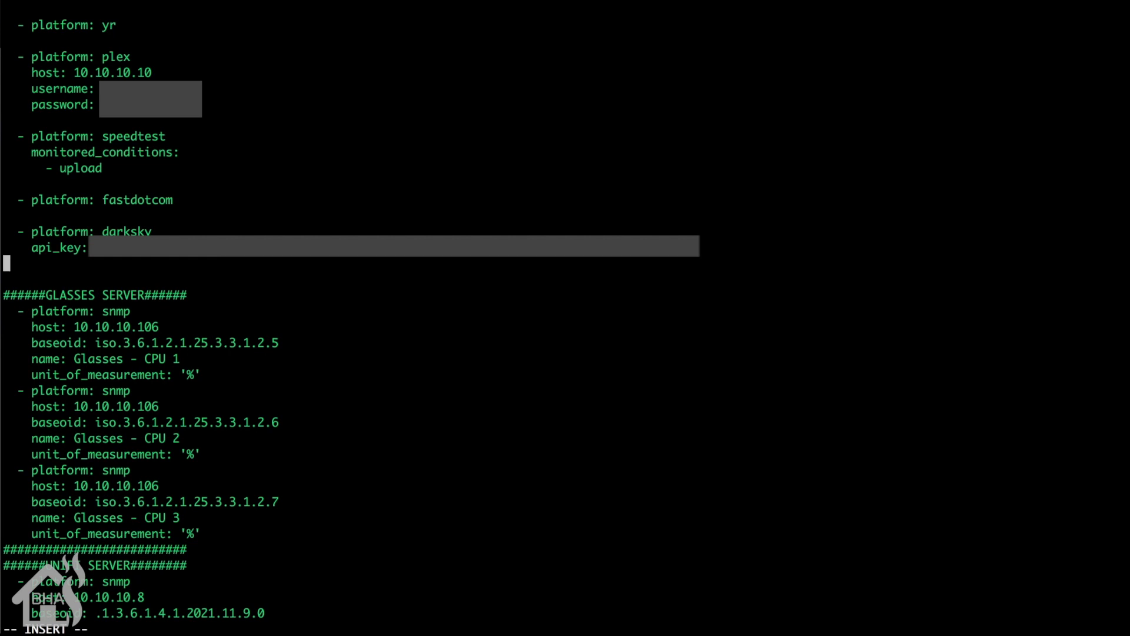
type("monito")
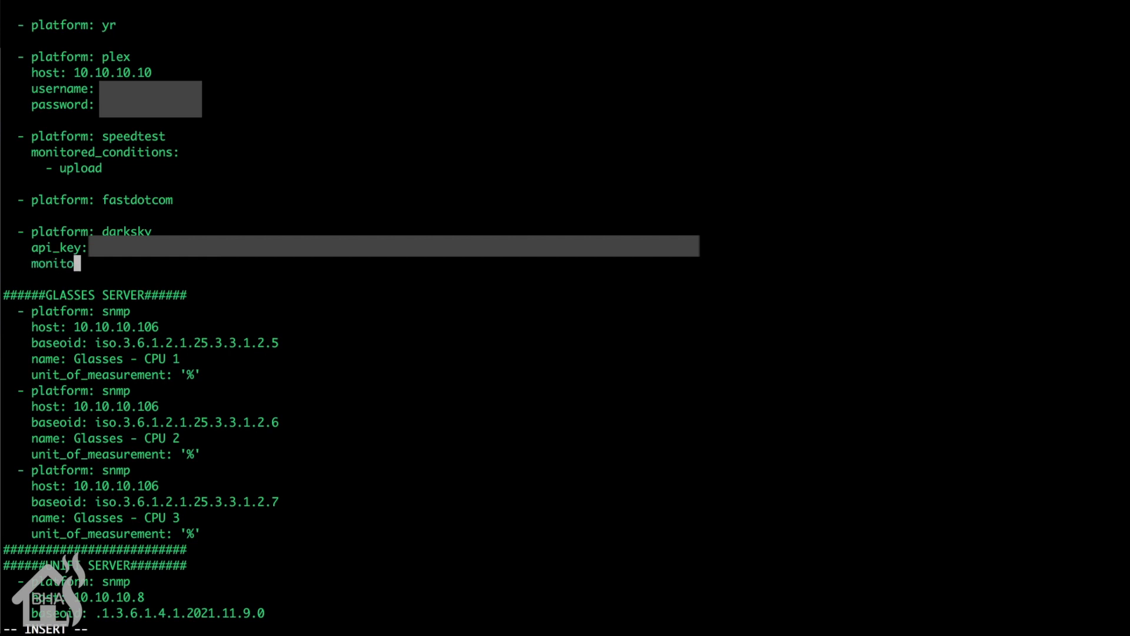
type("red")
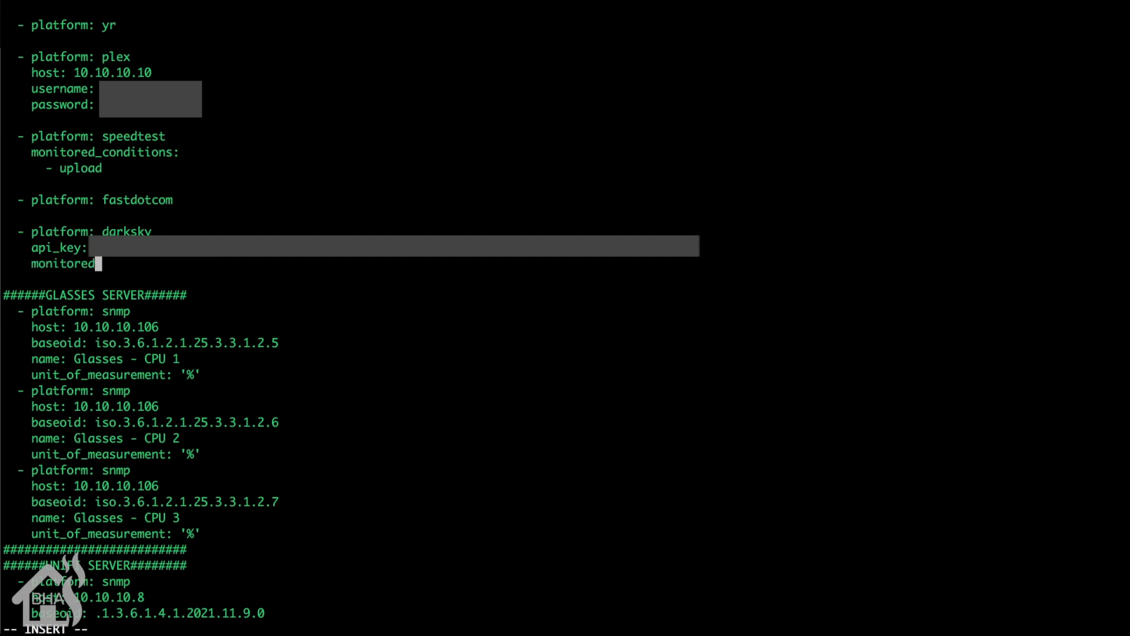
type("_conditions:")
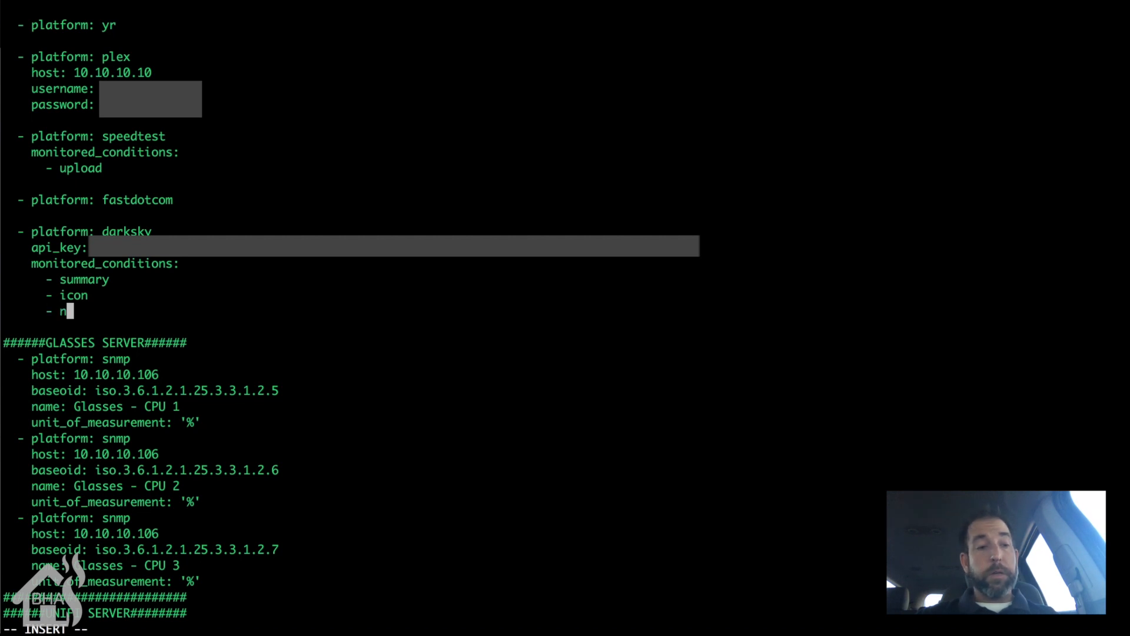
List darksky conditions including nearest_storm_distance, then save and quit with :wq.
type("earest")
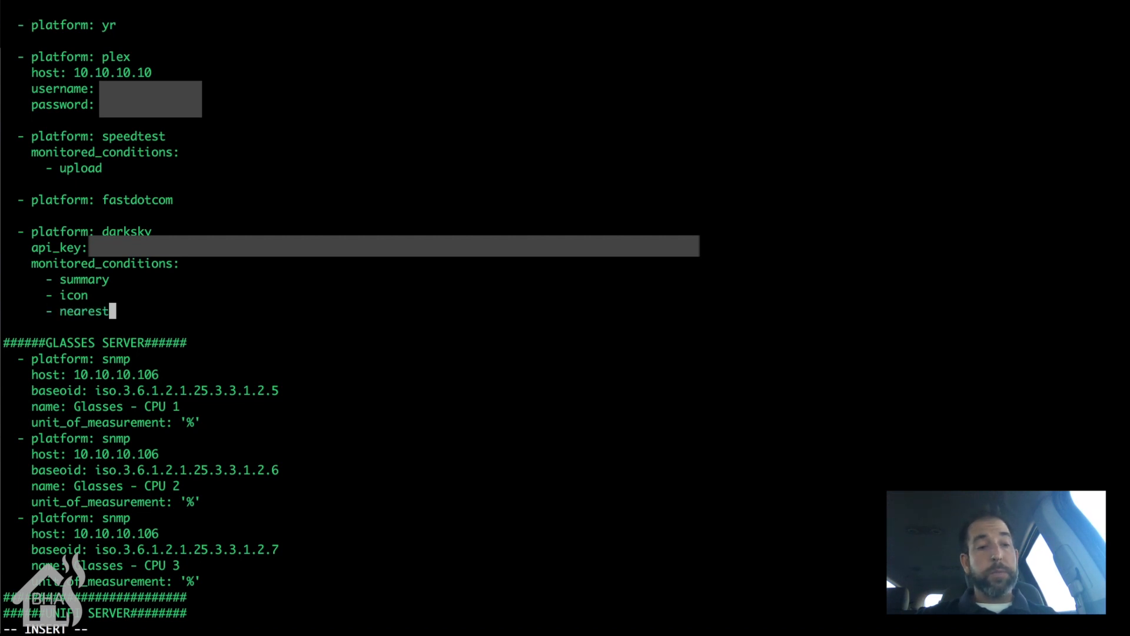
type("_storm")
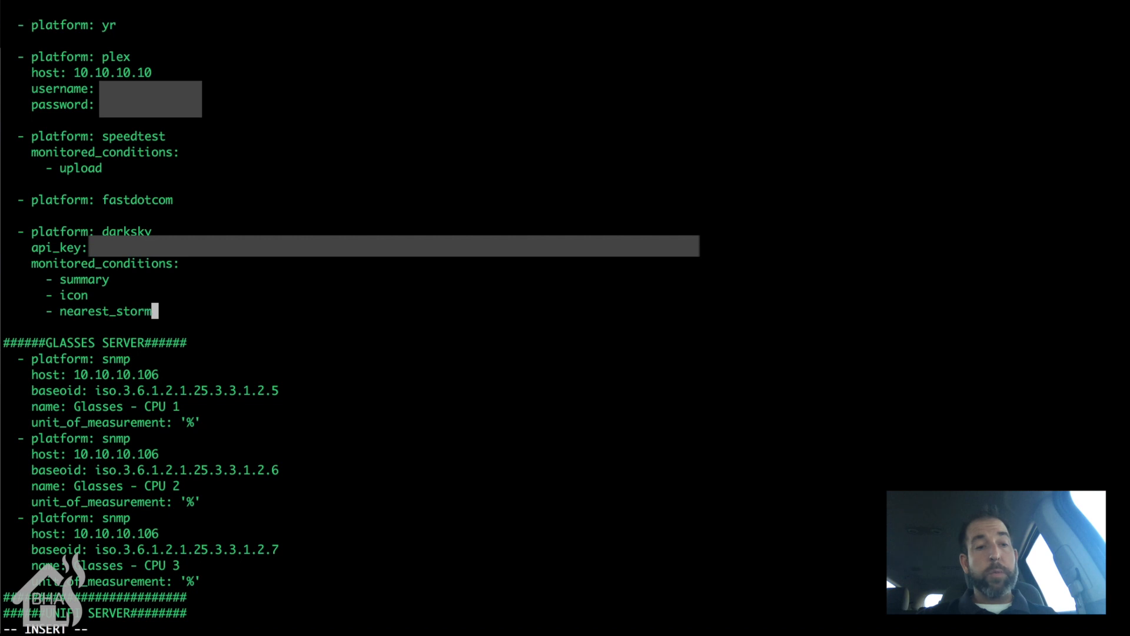
type("_distance")
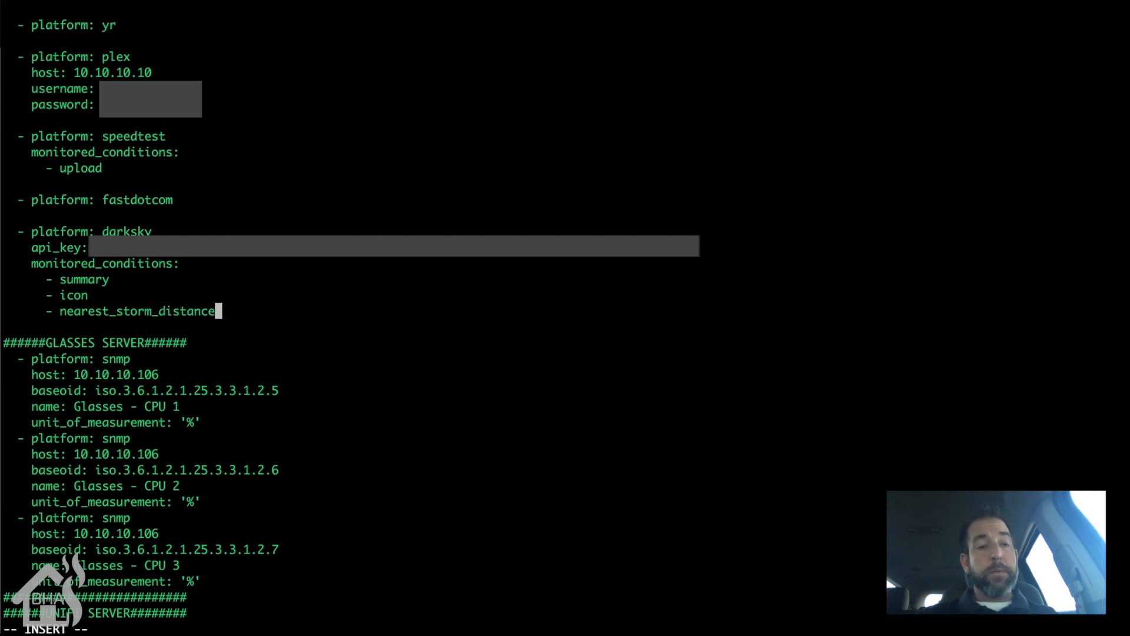
key("Enter")
type("- ne")
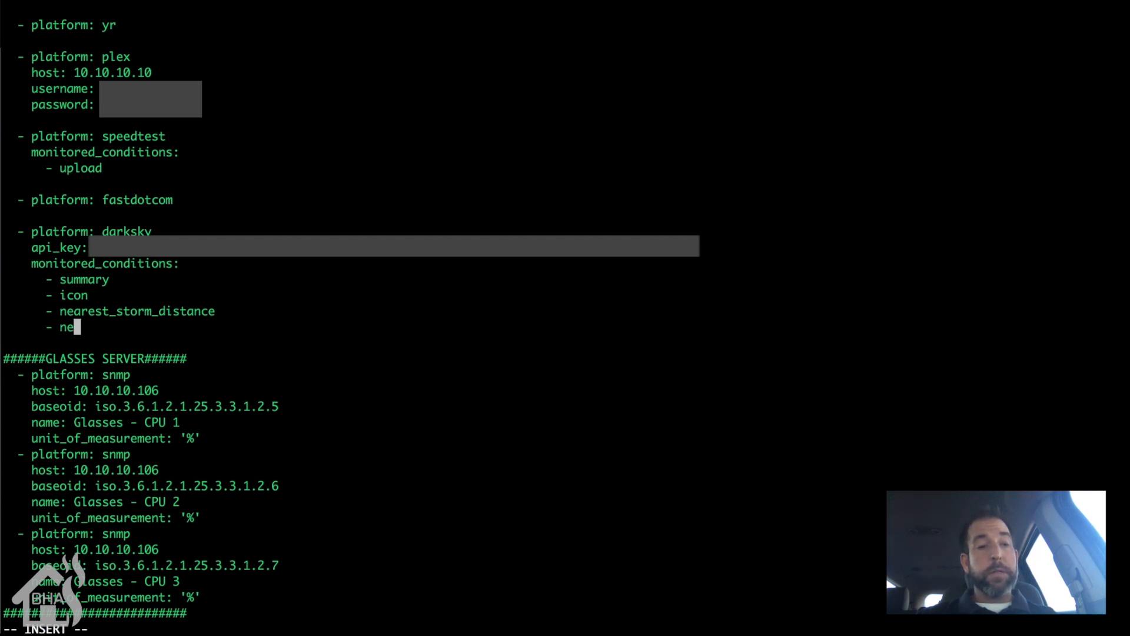
type("arest_storm_bearing")
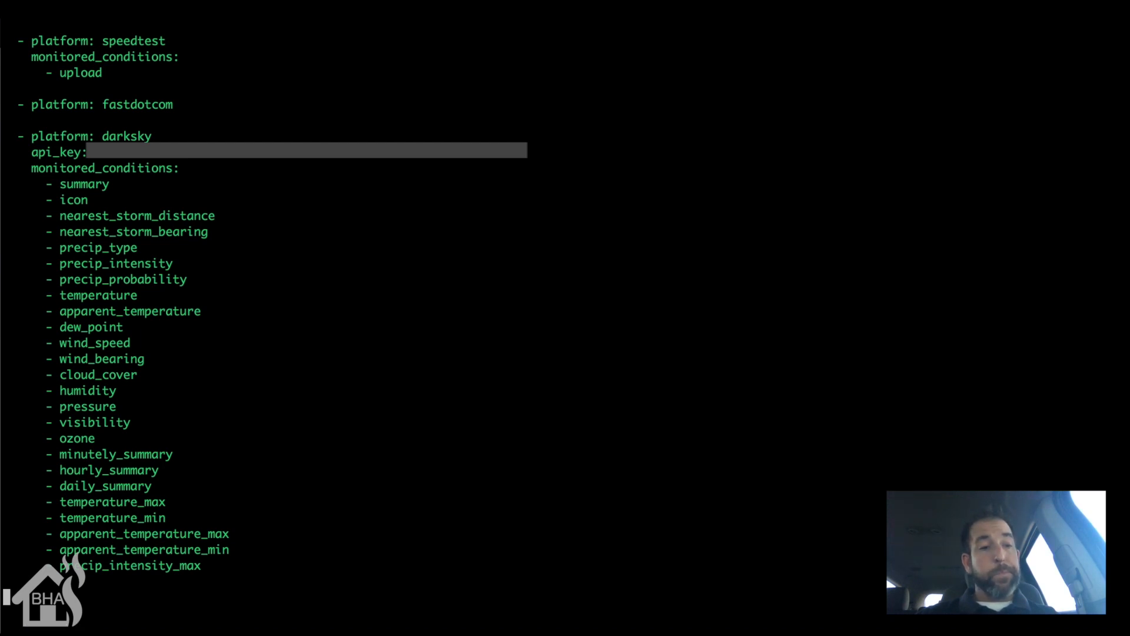
type(":w")
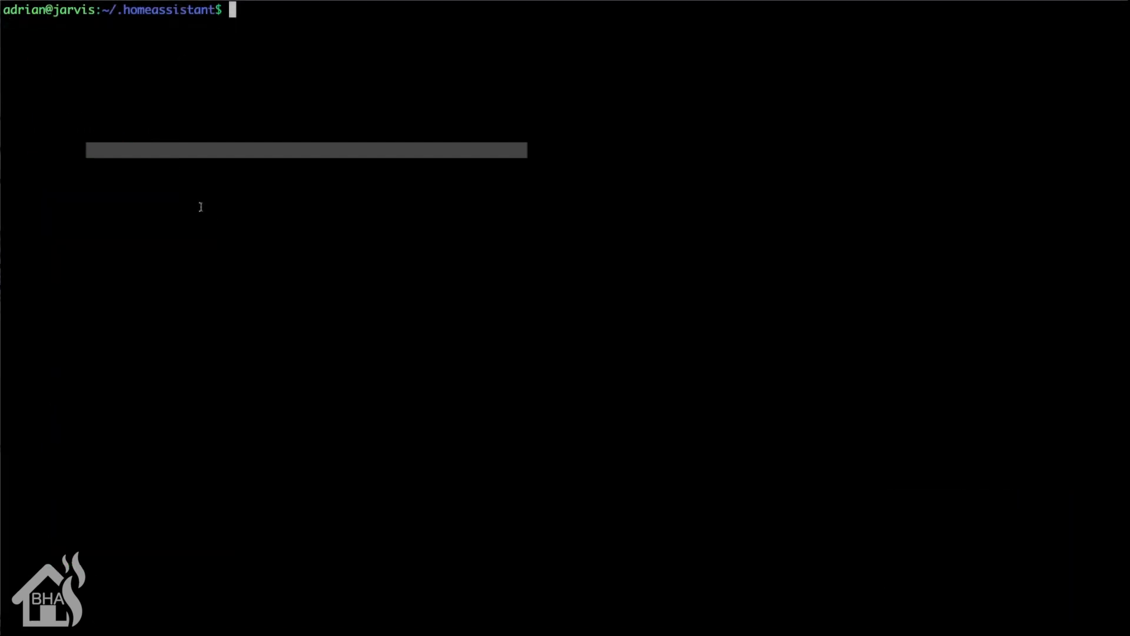
Open group_configs/views.yaml in vi with sudo.
type("s")
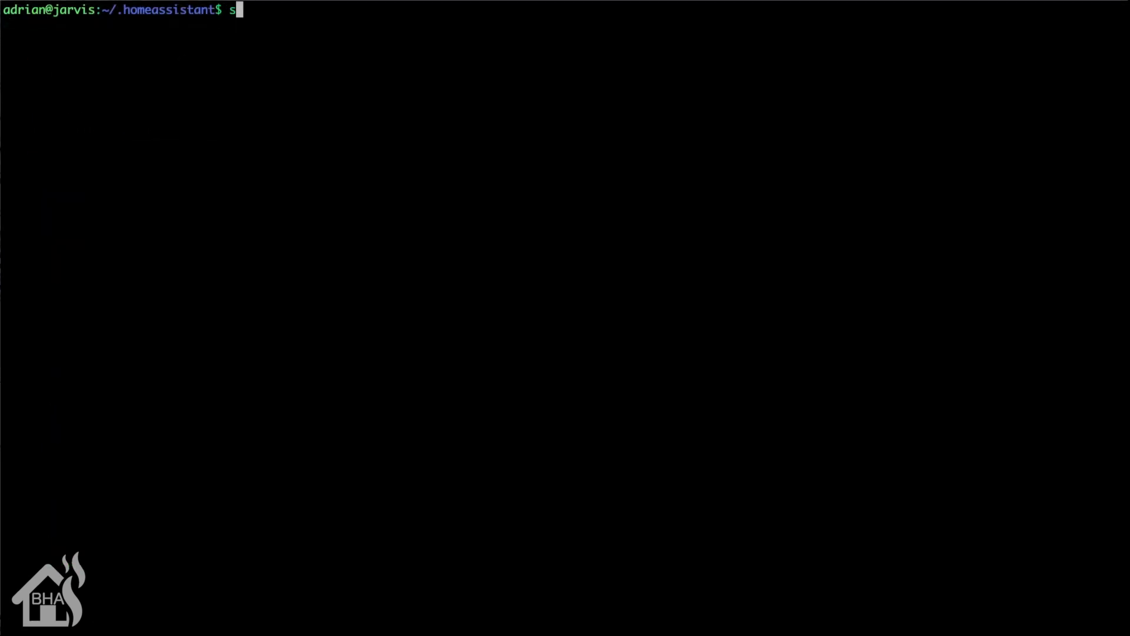
type("udo")
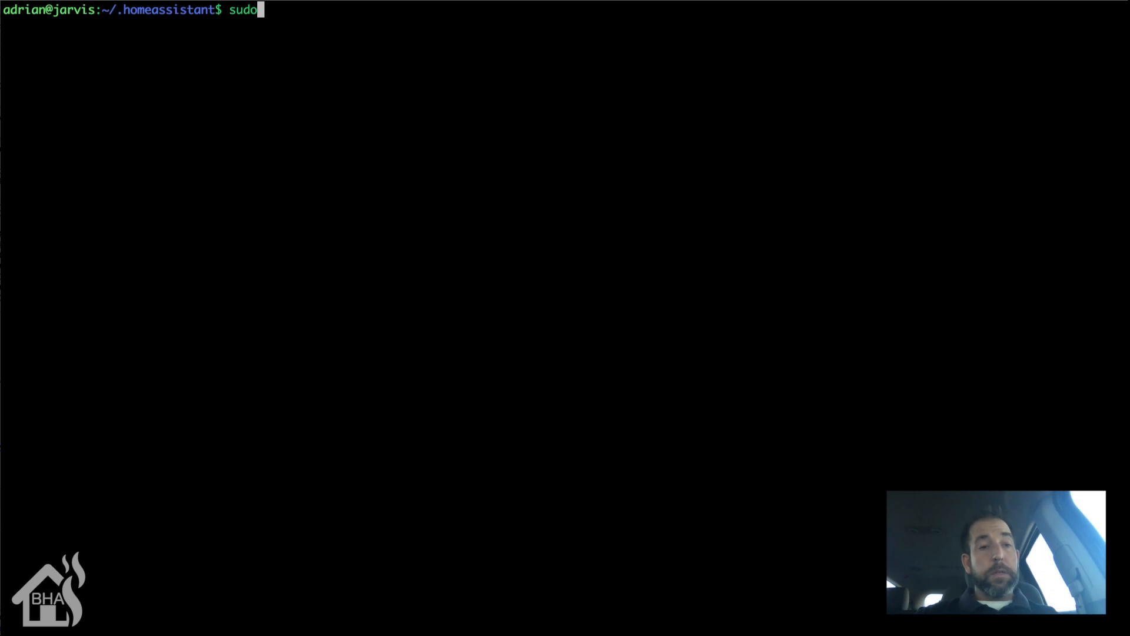
type("vi")
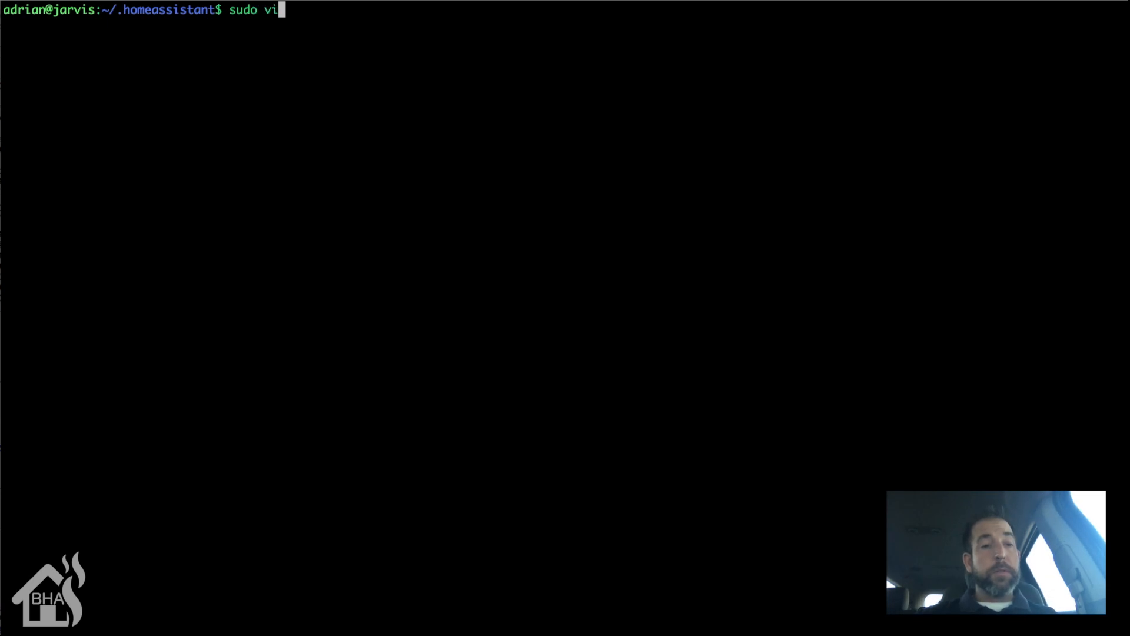
type("gr")
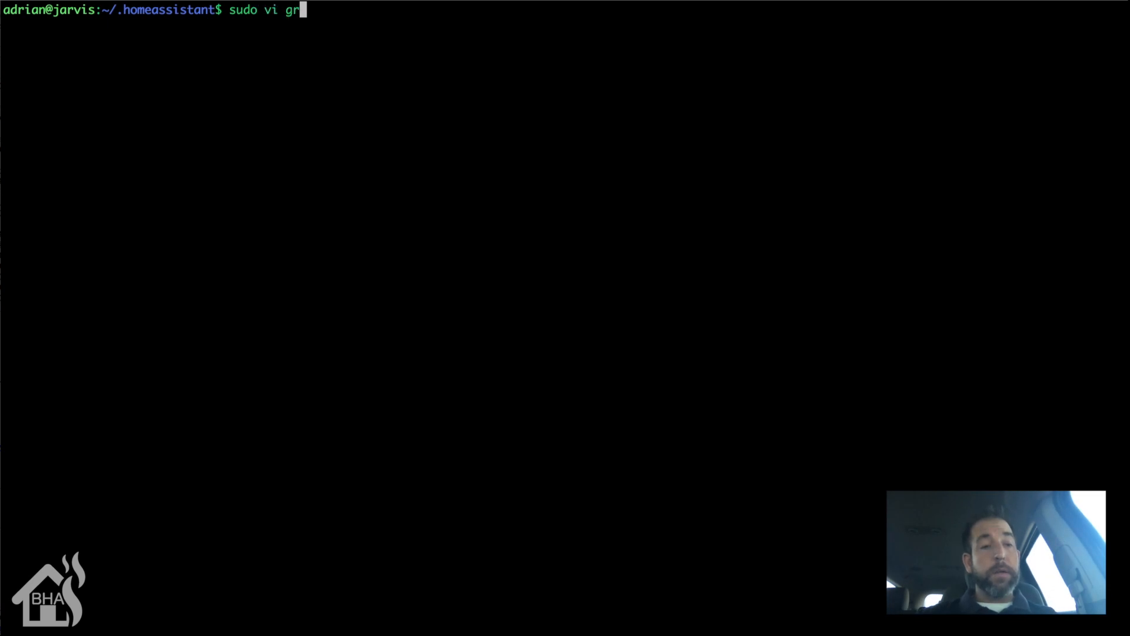
type("oup_")
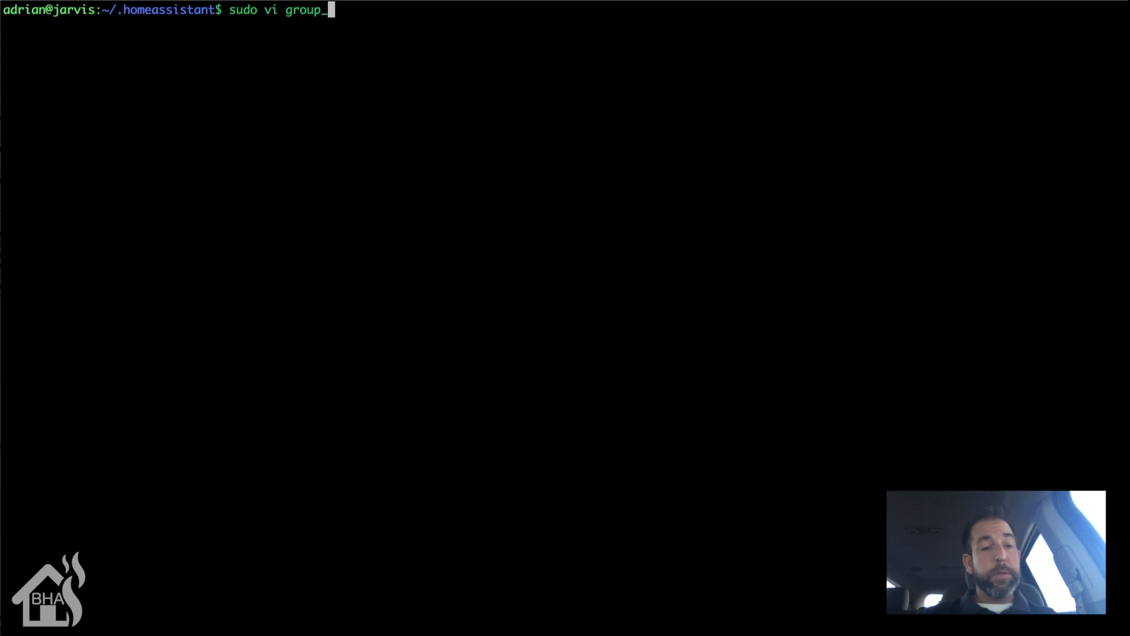
type("configs/")
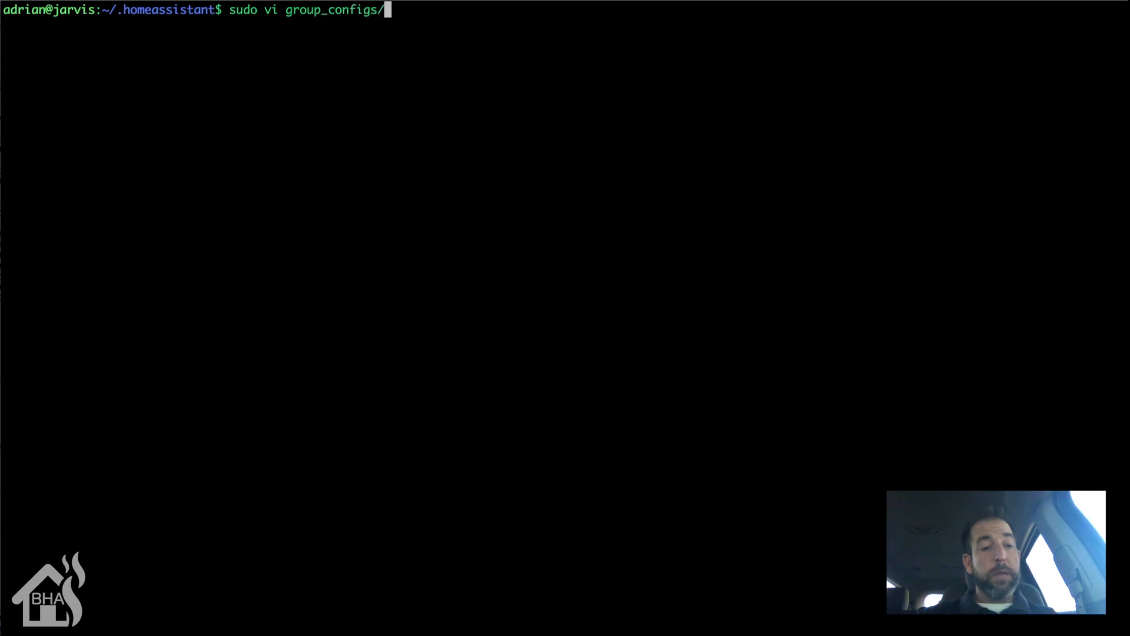
type("g")
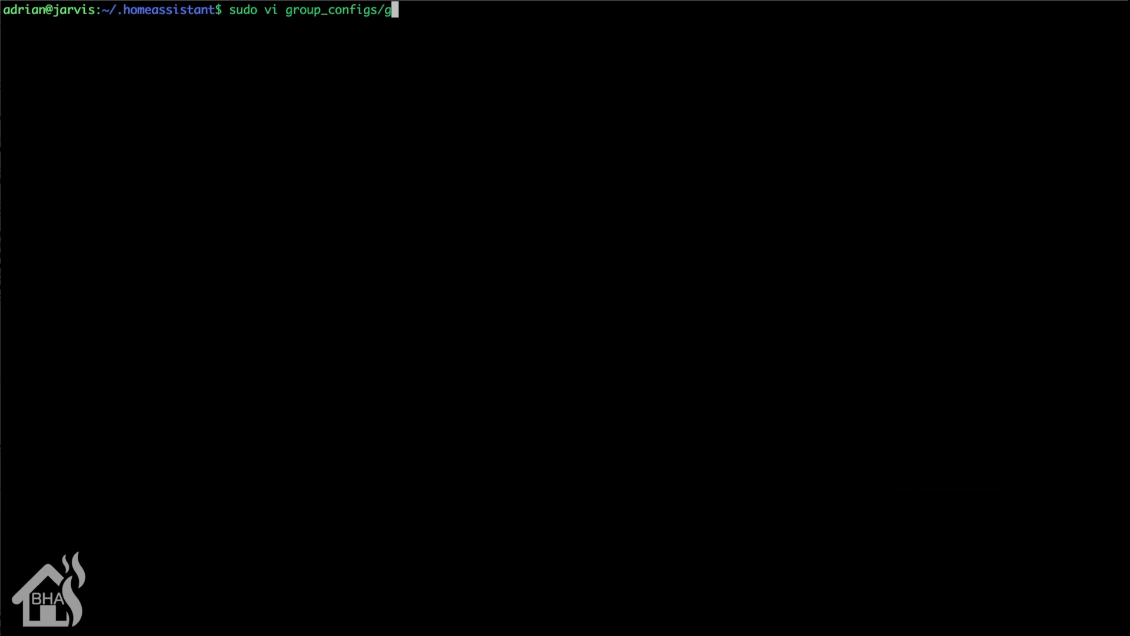
key("BackSpace")
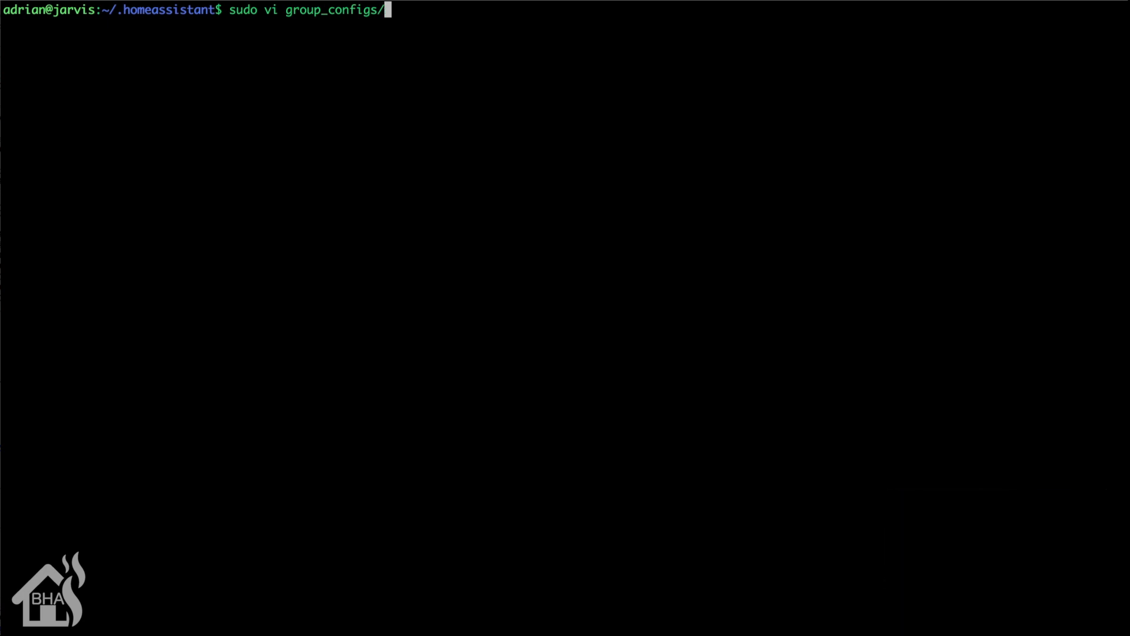
type("views.yaml")
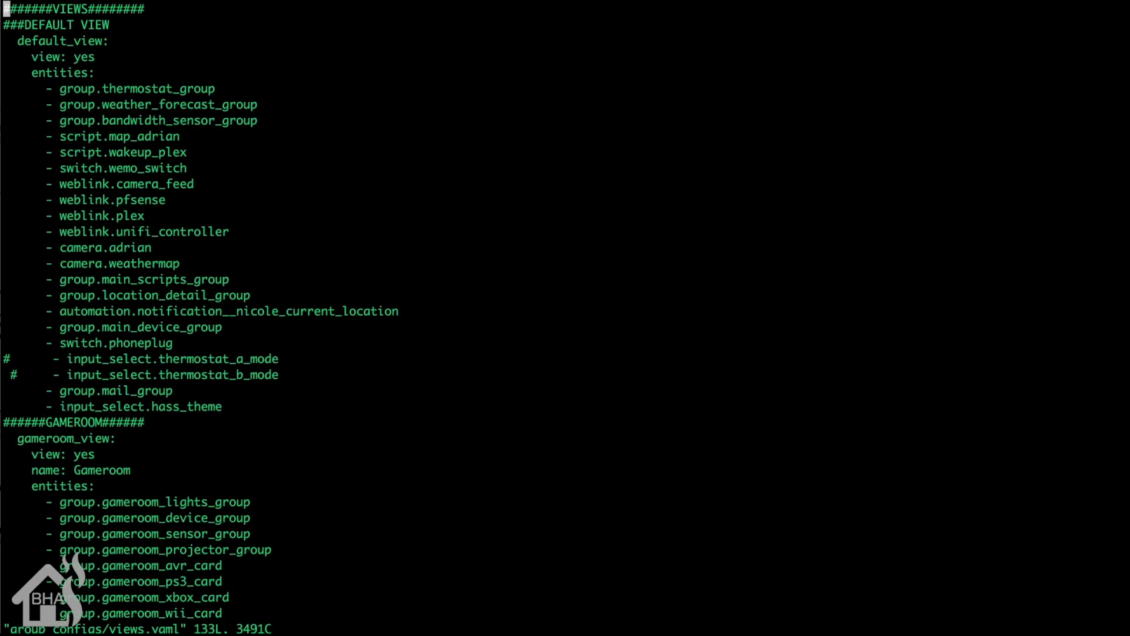
Add sensor.dark_sky_summary and sensor.dark_sky_nearest_storm_distance to test_view, then save and quit.
scroll("down", 3)
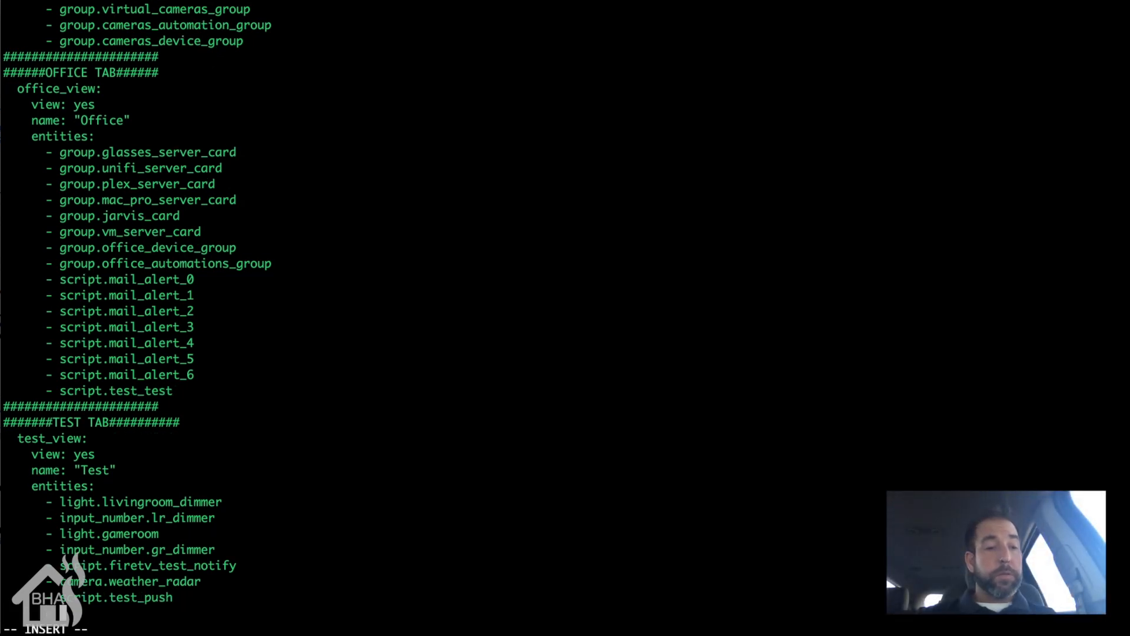
type("sensor.dark_")
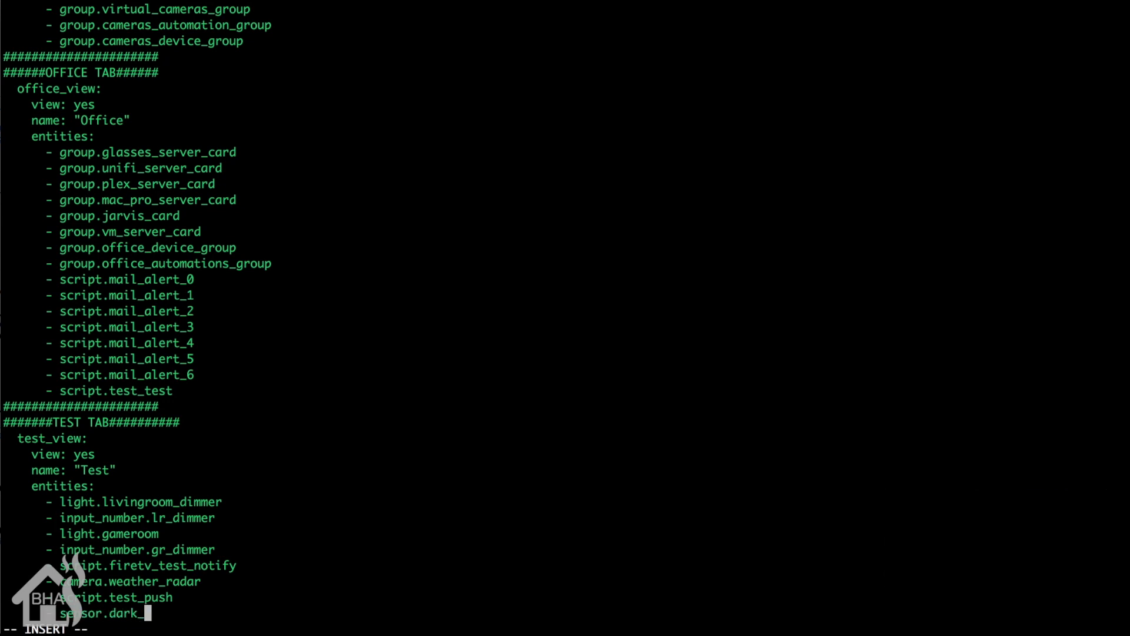
type("sky_summar")
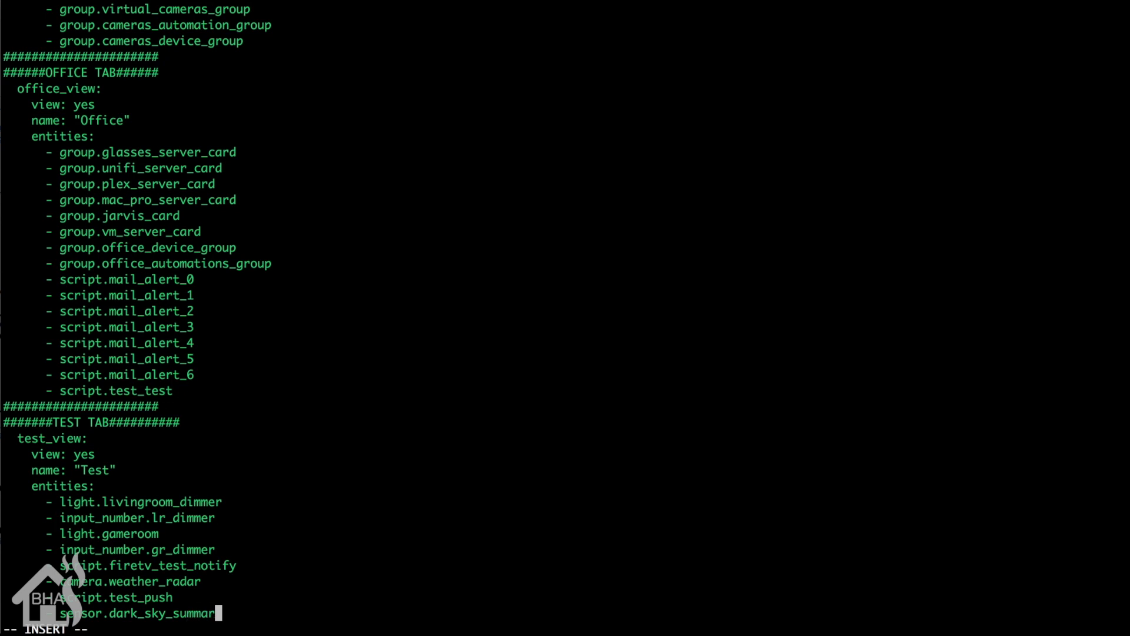
type("sensor.dark_sky_nearest_storm_distance")
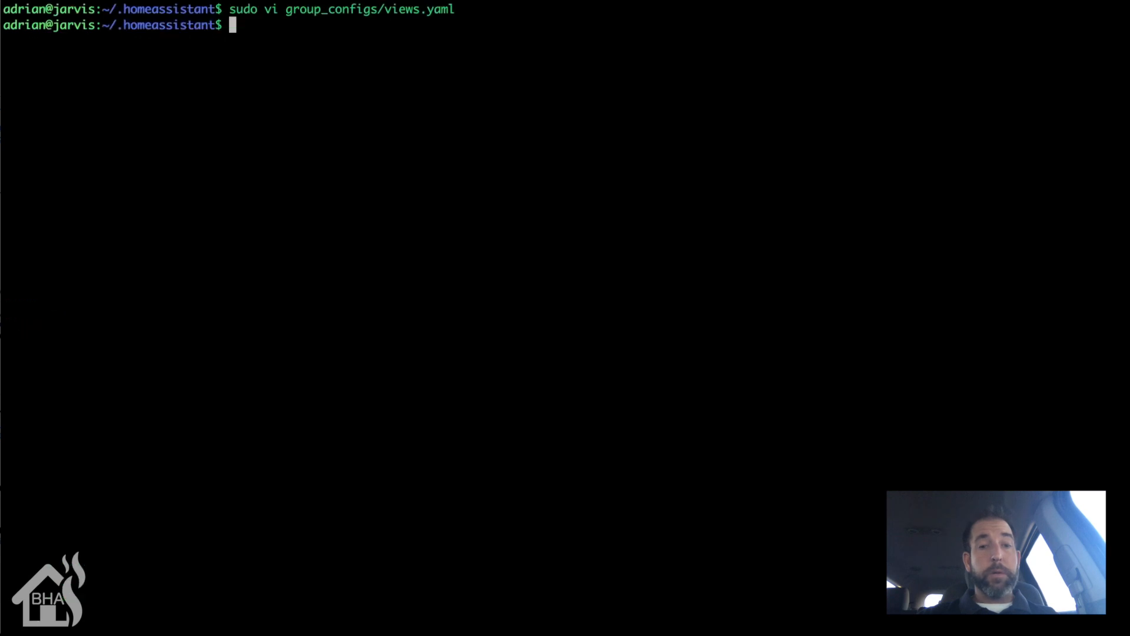
Run 'sudo systemctl restart home-assistant' to restart Home Assistant.
type("sudo")
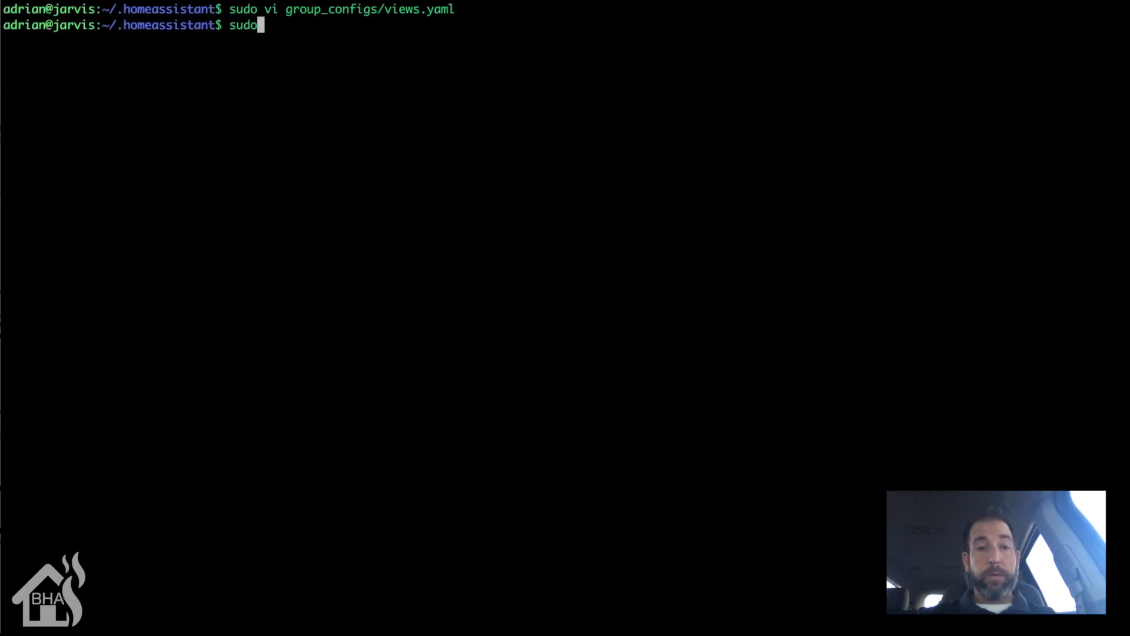
type("systemctl restart")
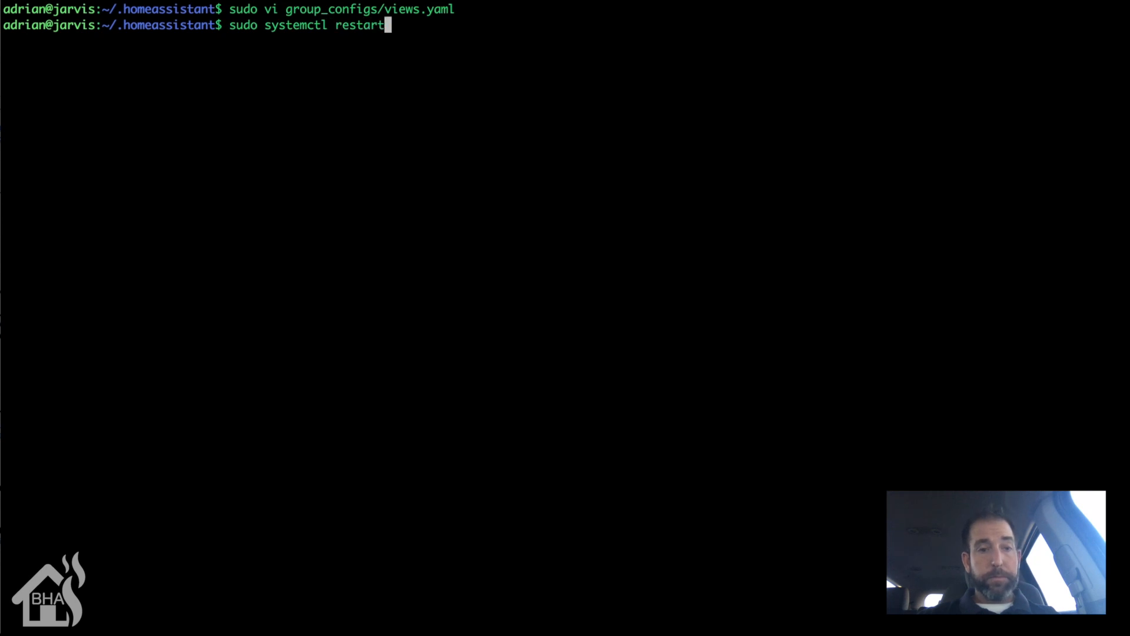
type("home-as")
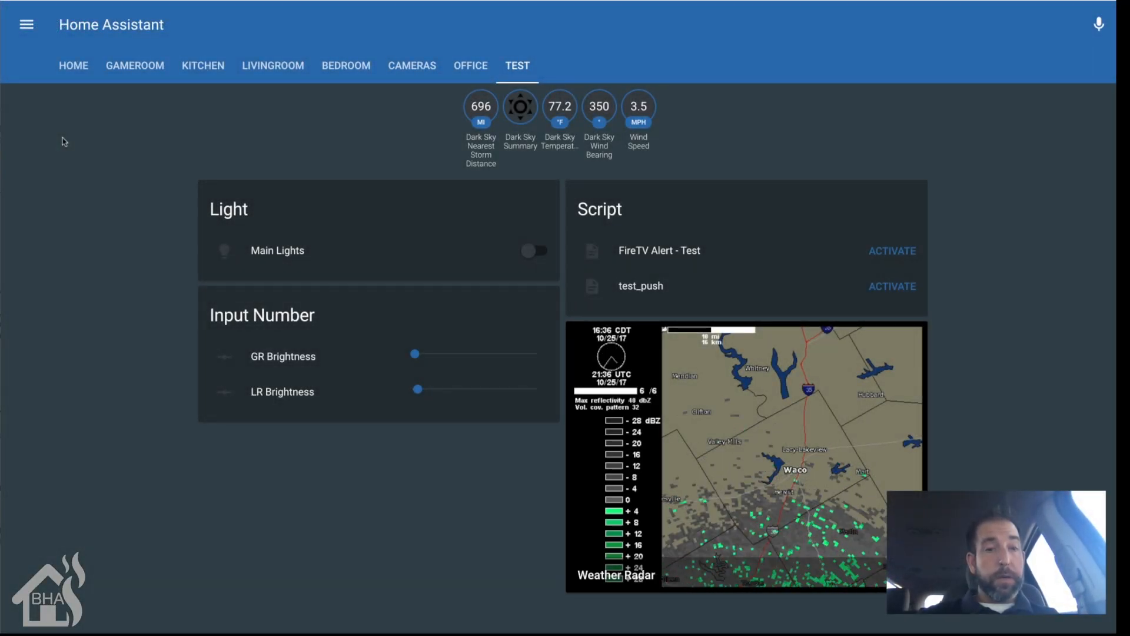
mouse_move(301, 120)
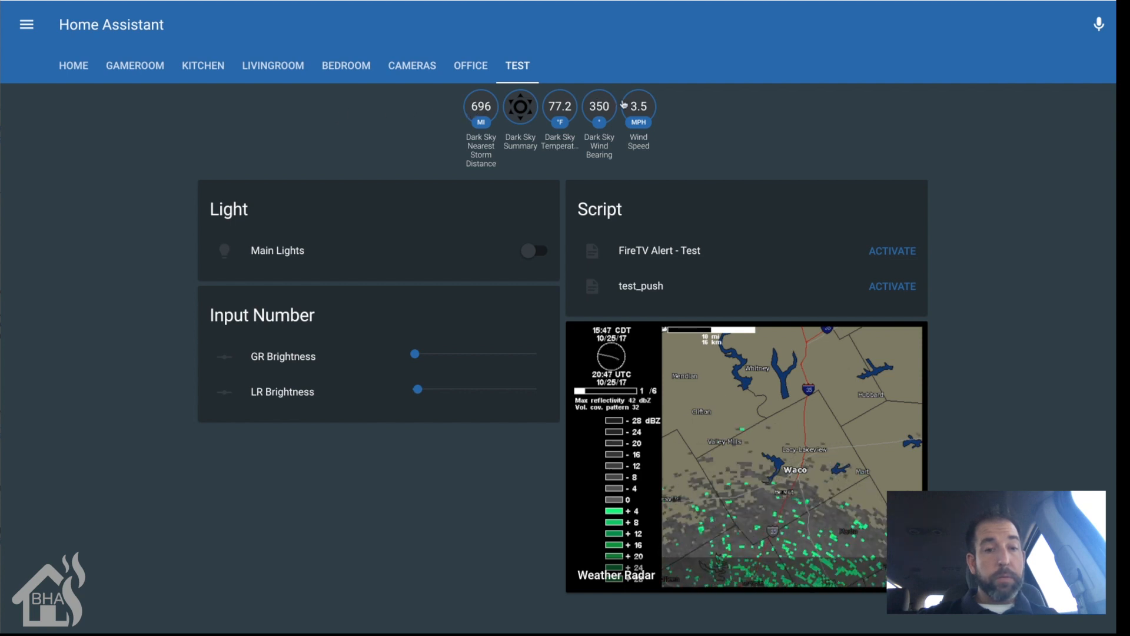
Show the Dark Sky Wind Bearing history graph, then the Dark Sky Temperature graph.
left_click(638, 106)
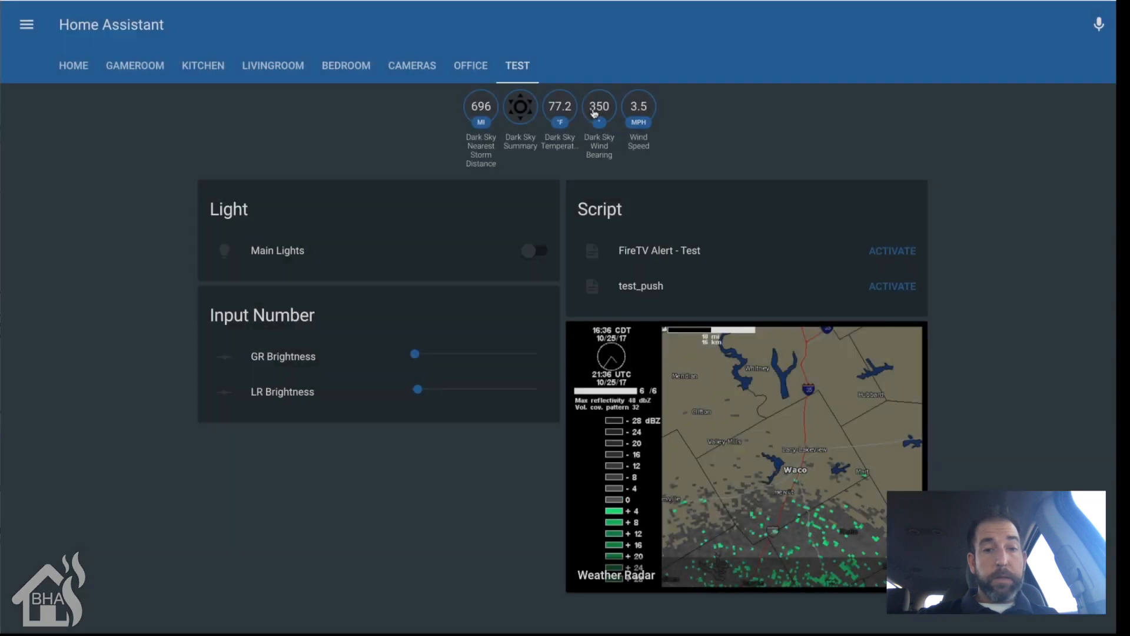
left_click(600, 107)
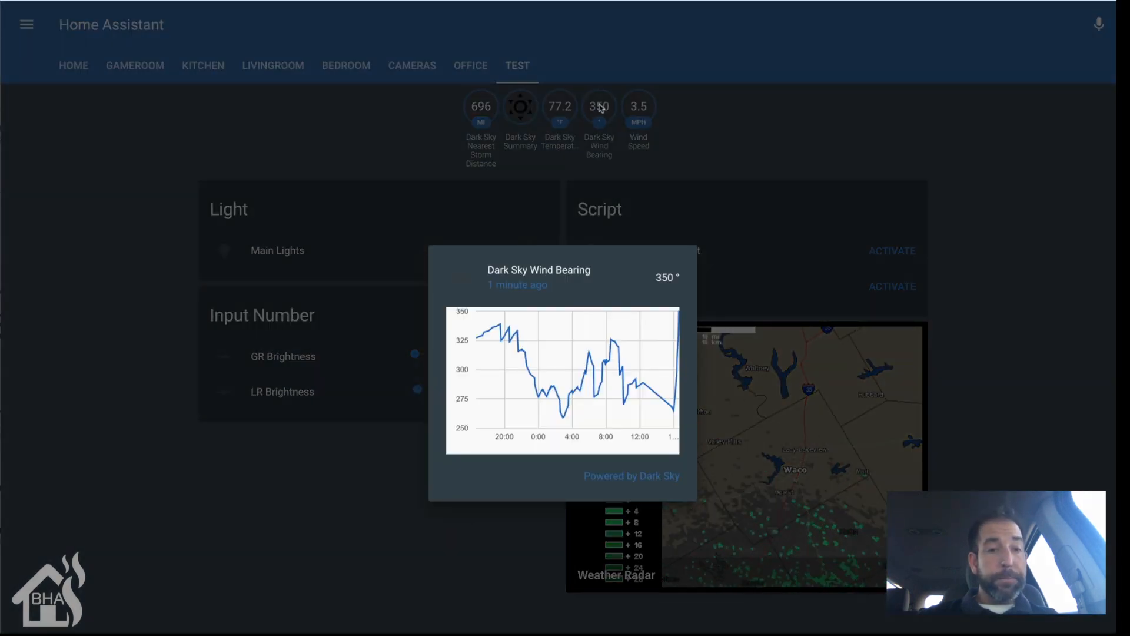
mouse_move(576, 111)
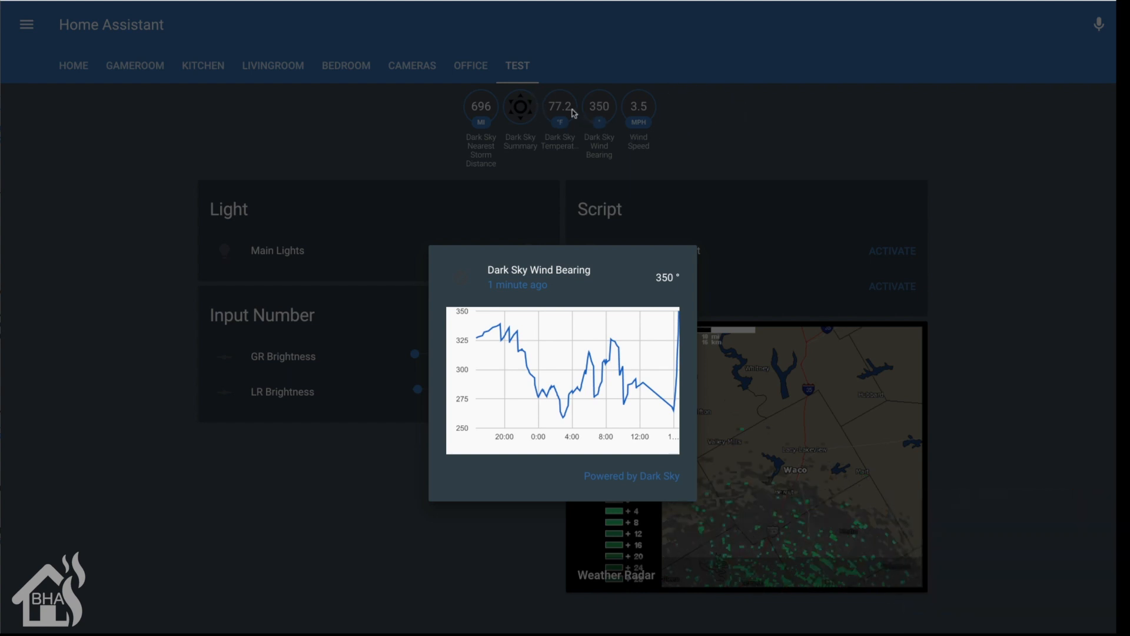
left_click(559, 107)
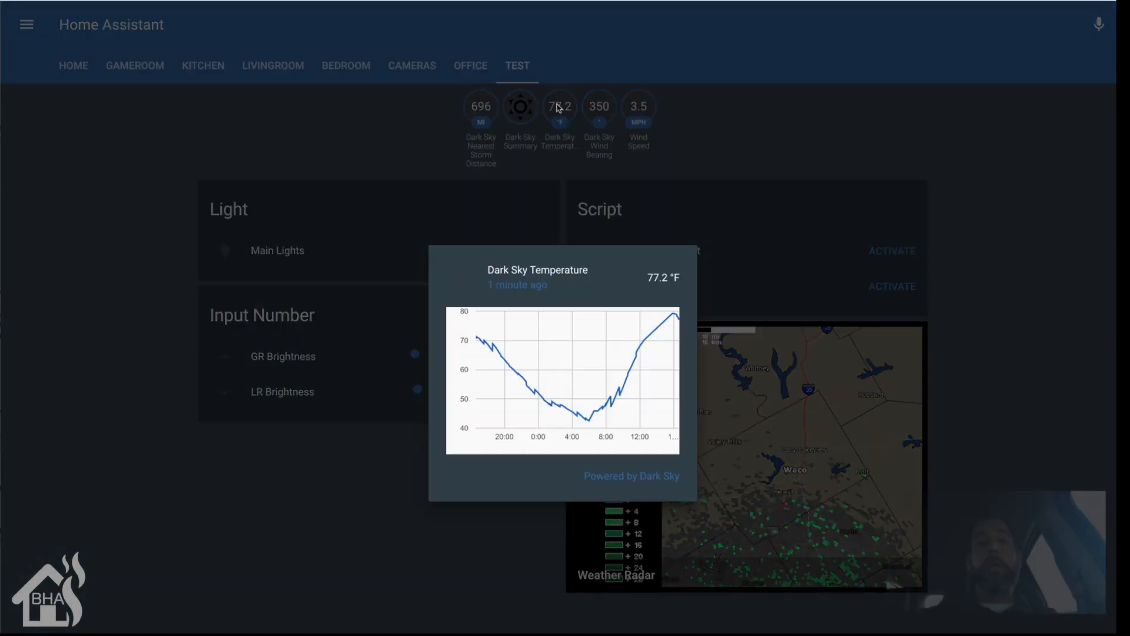